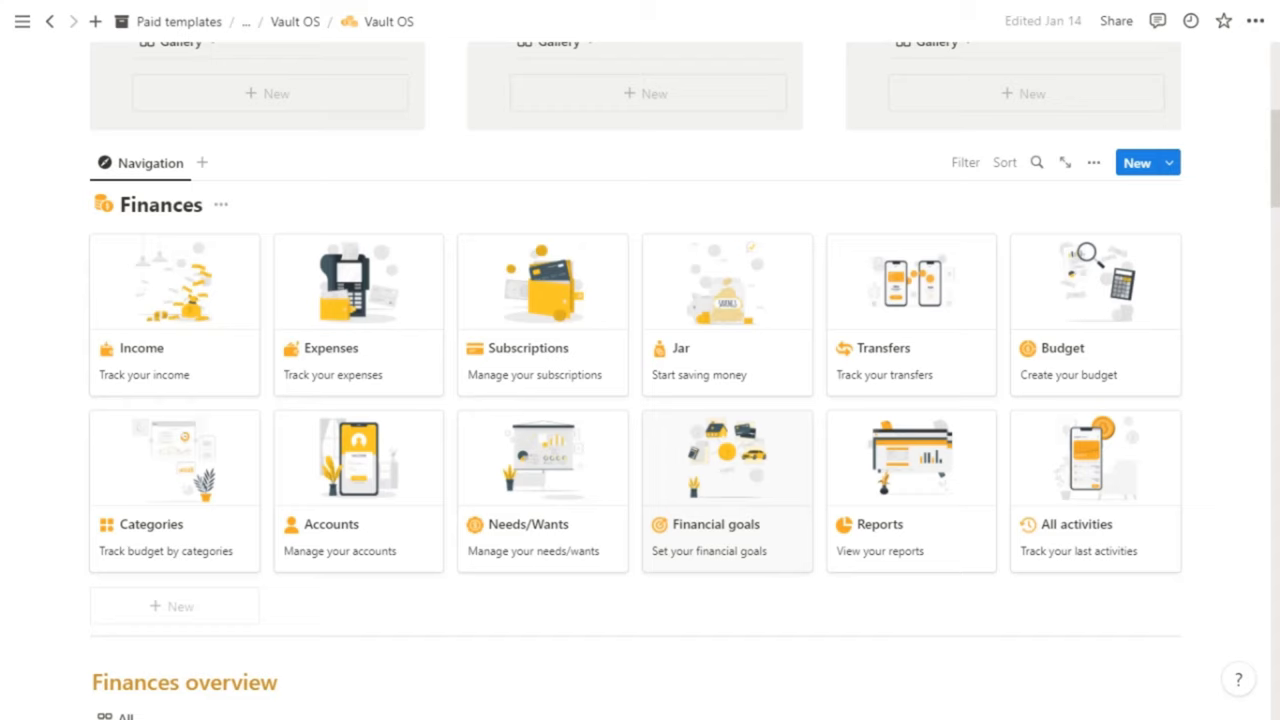
Step: Scroll the Vault OS page past Finances overview and period totals to the Categories budget cards
scroll(down, 3)
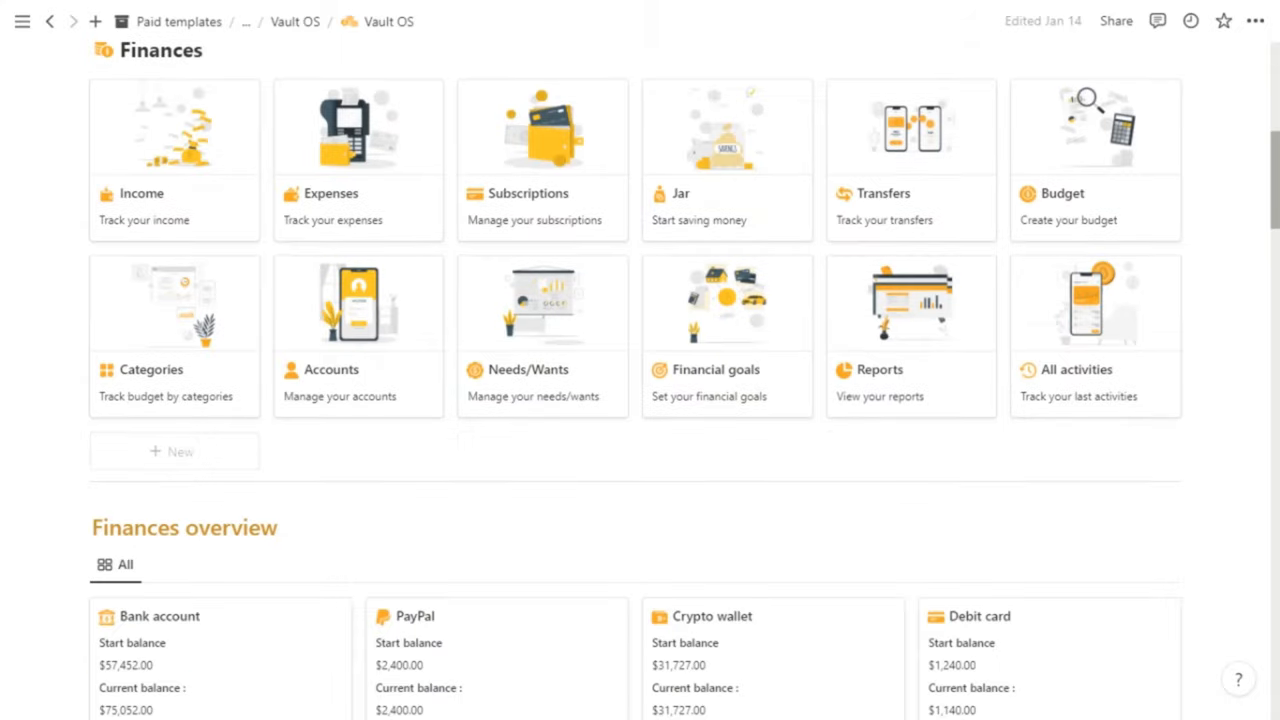
scroll(down, 3)
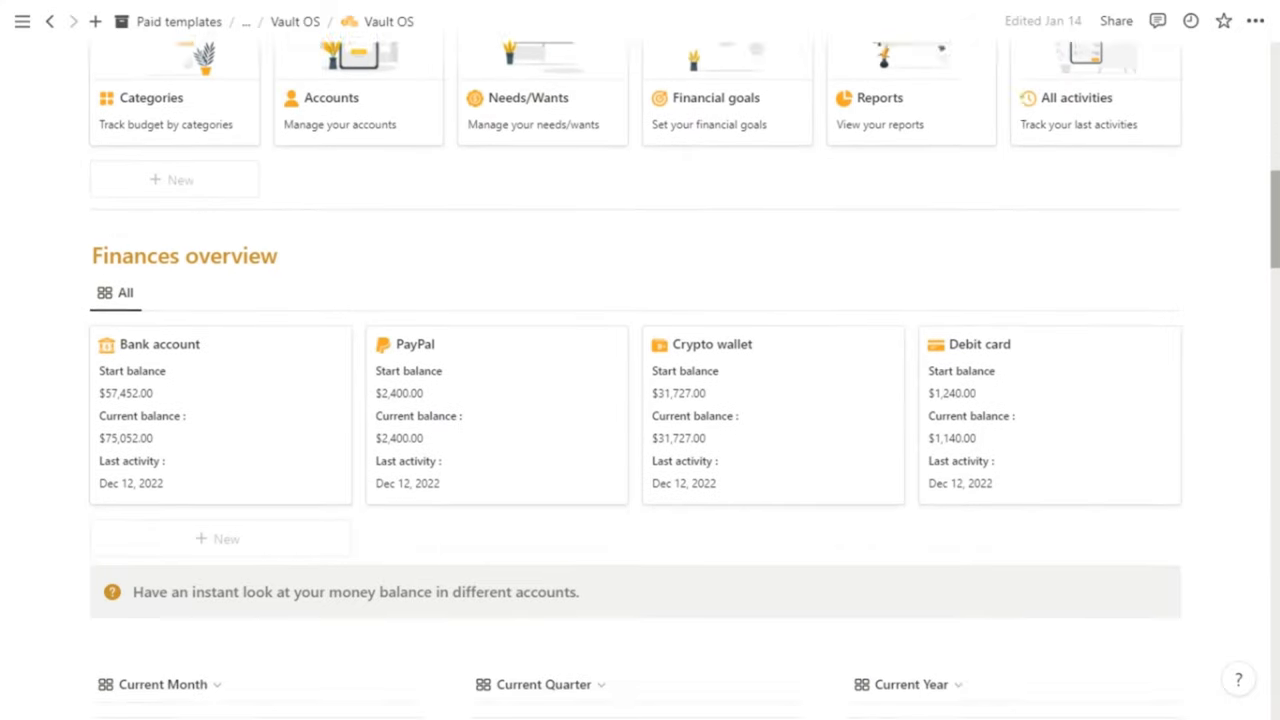
scroll(down, 3)
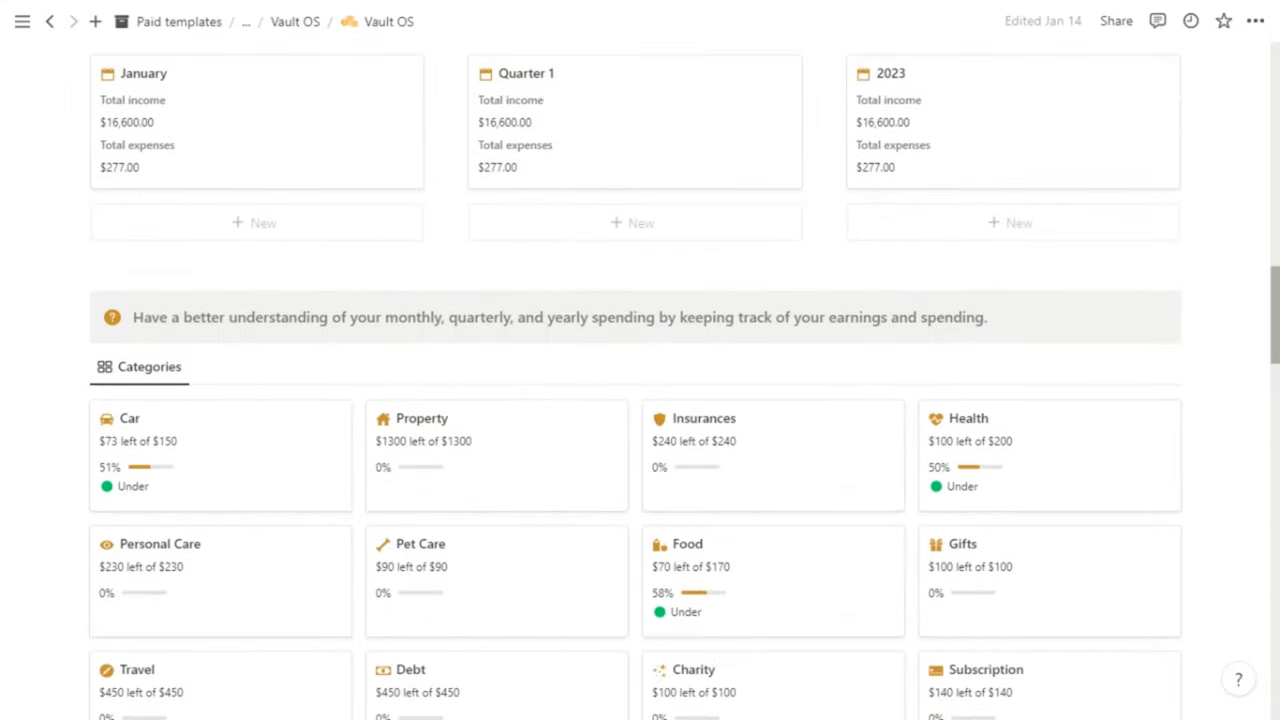
scroll(down, 3)
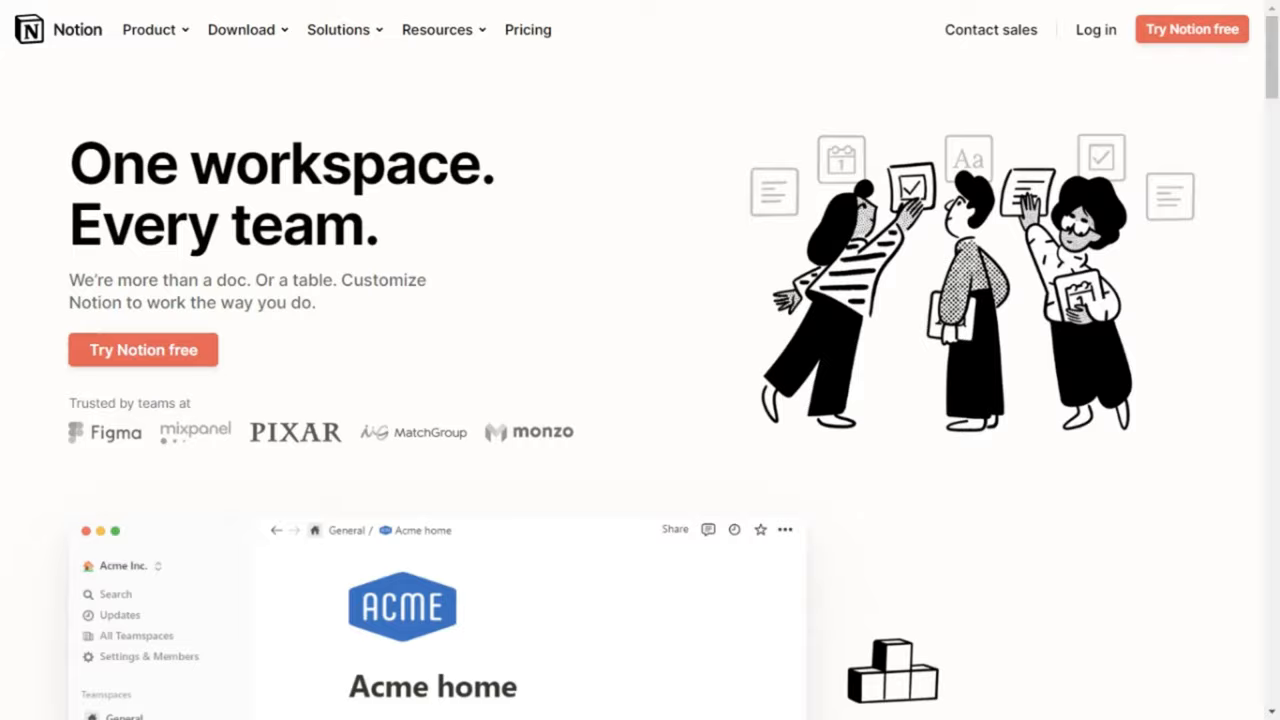
Step: Return from the untitled project page to the Vault OS Finances navigation cards
scroll(down, 3)
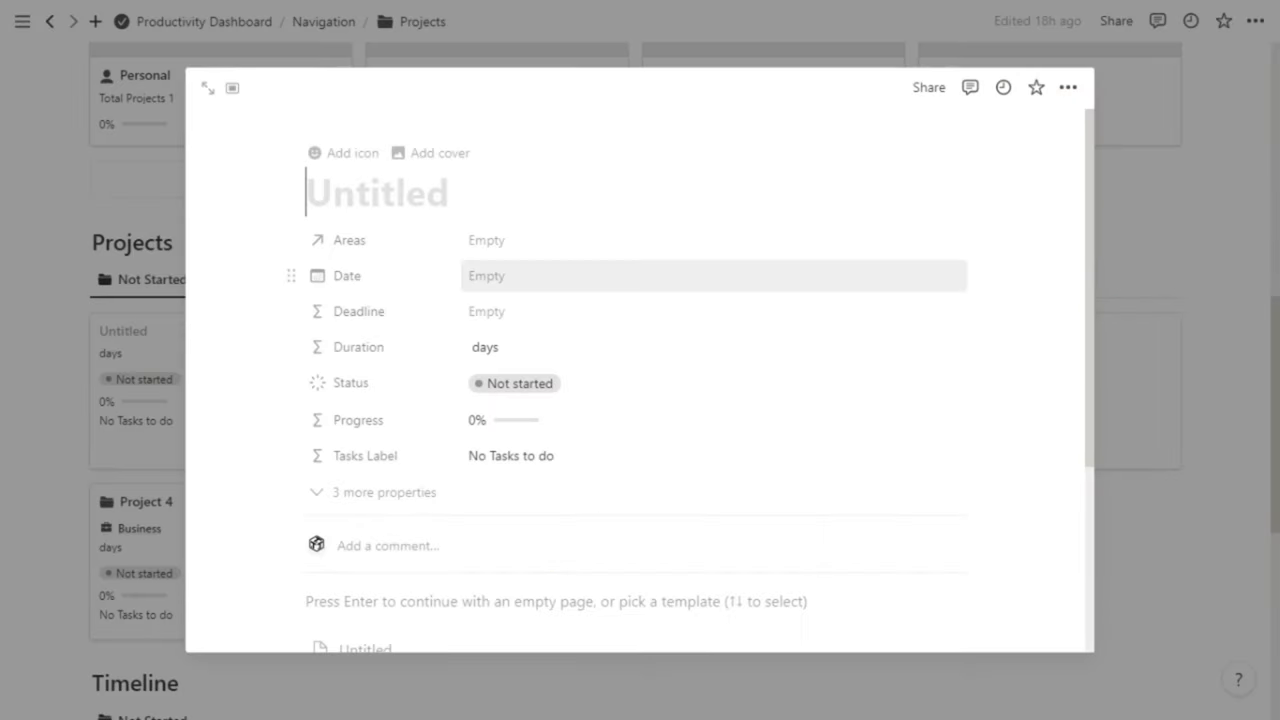
click(343, 152)
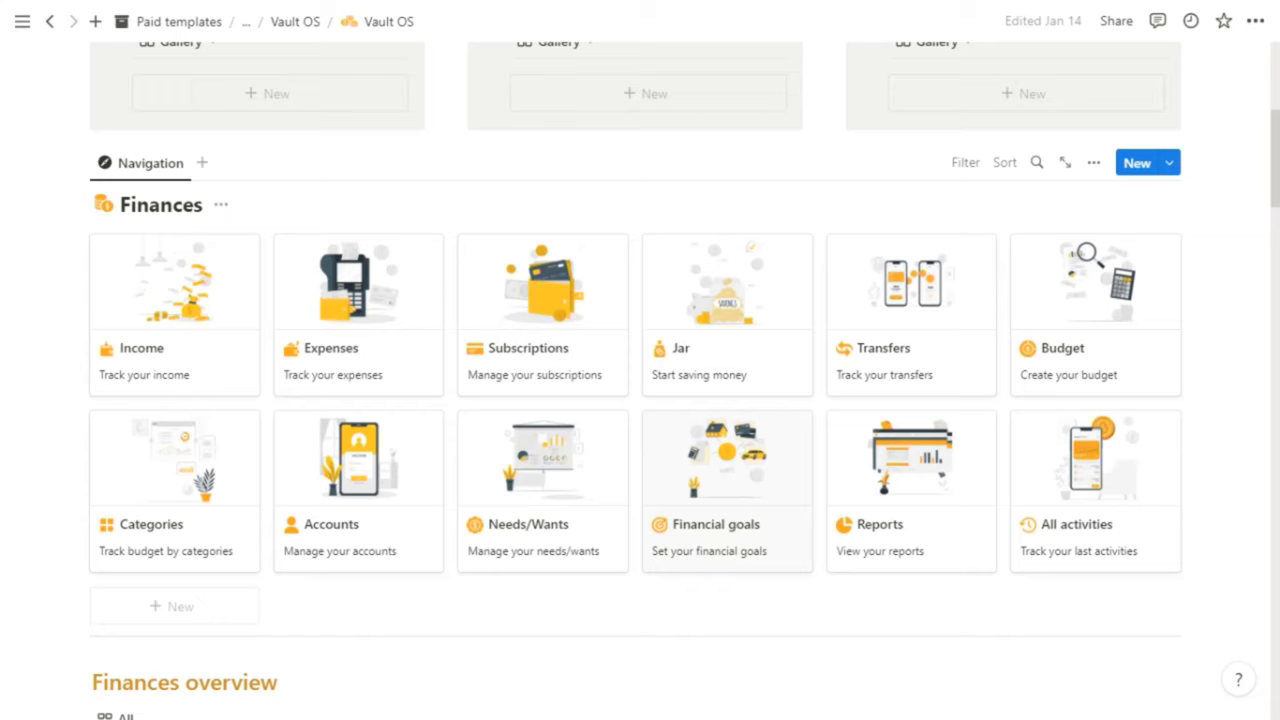
scroll(down, 3)
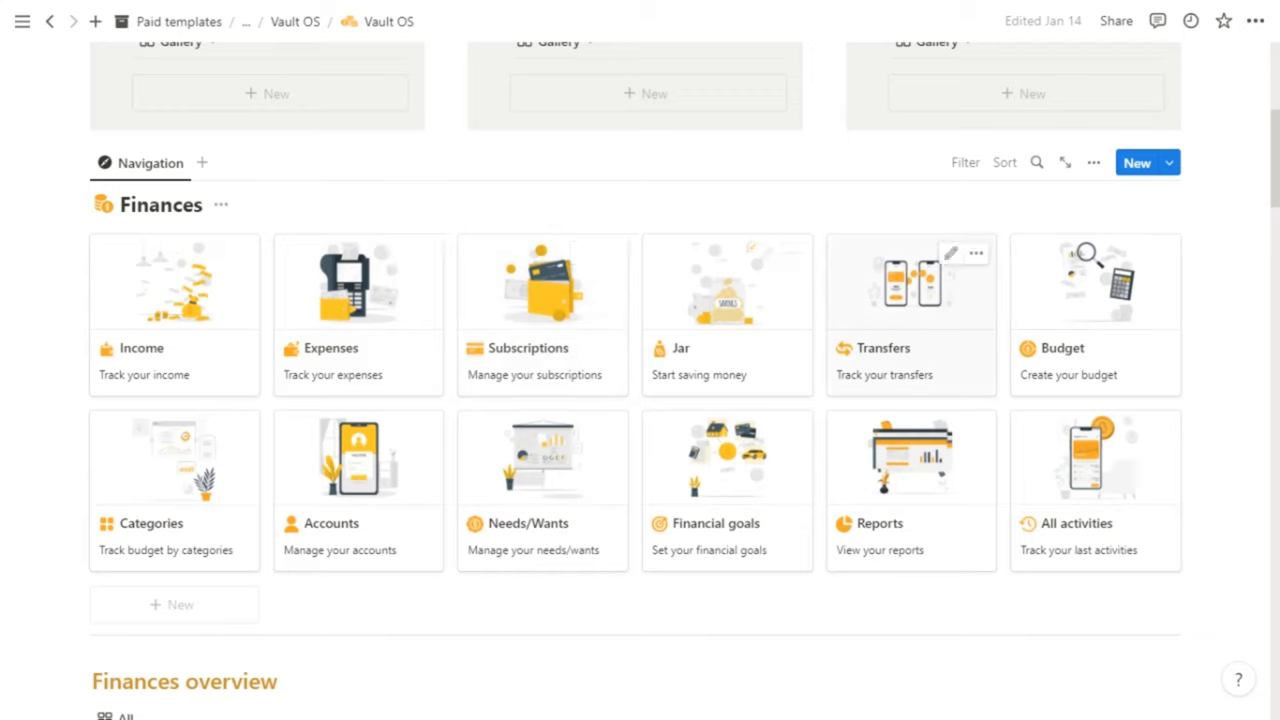
mouse_move(174, 458)
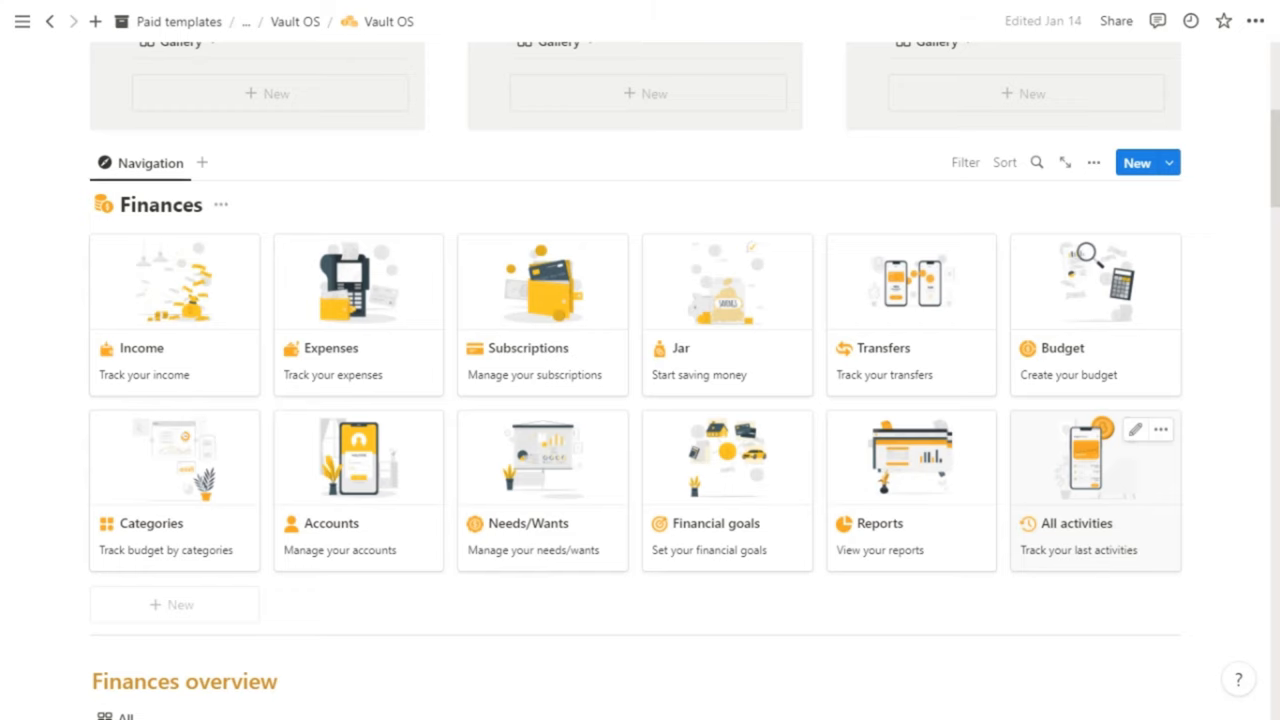
scroll(down, 3)
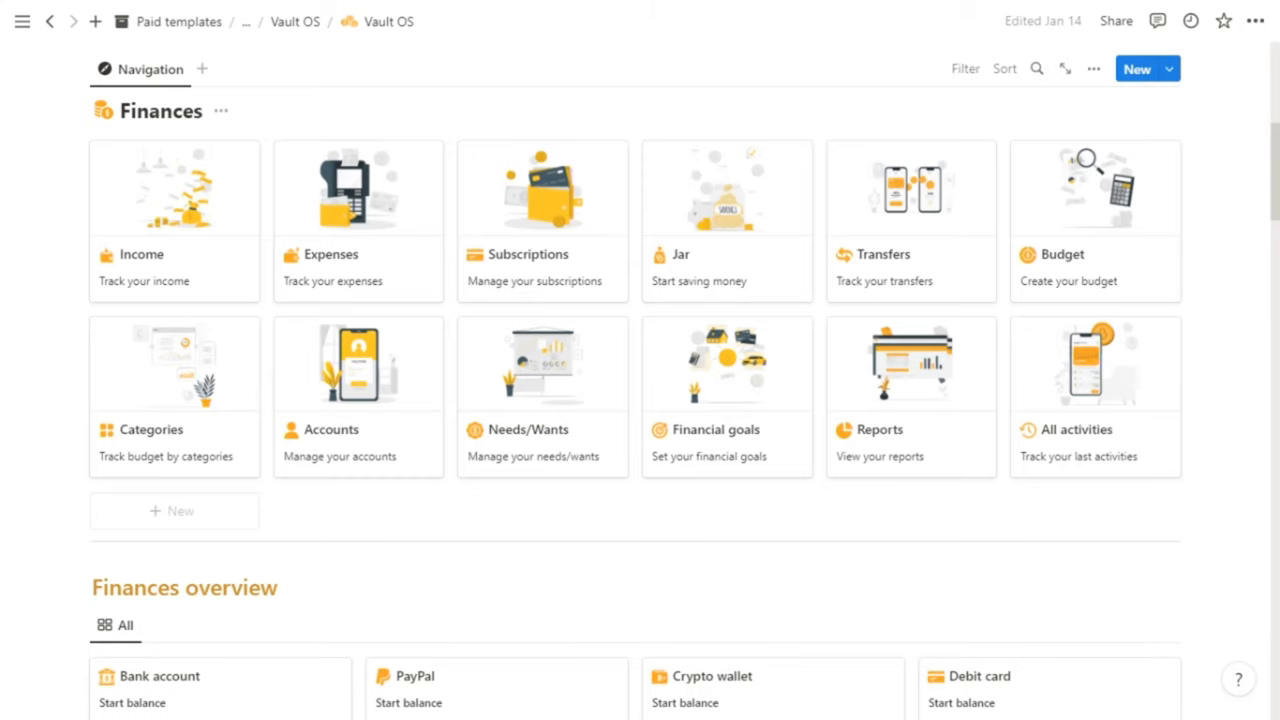
Step: Scroll down past Categories to the Last 7 days income/expense lists and Savings account Activities
scroll(down, 3)
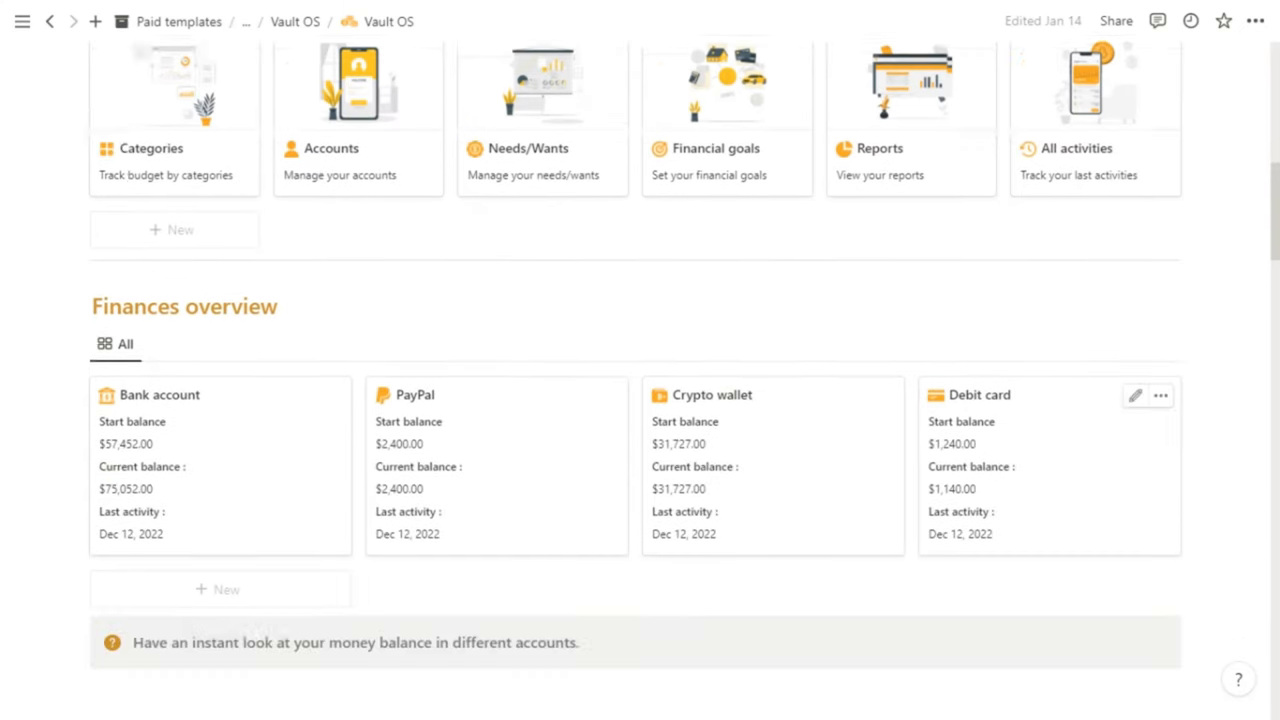
scroll(down, 3)
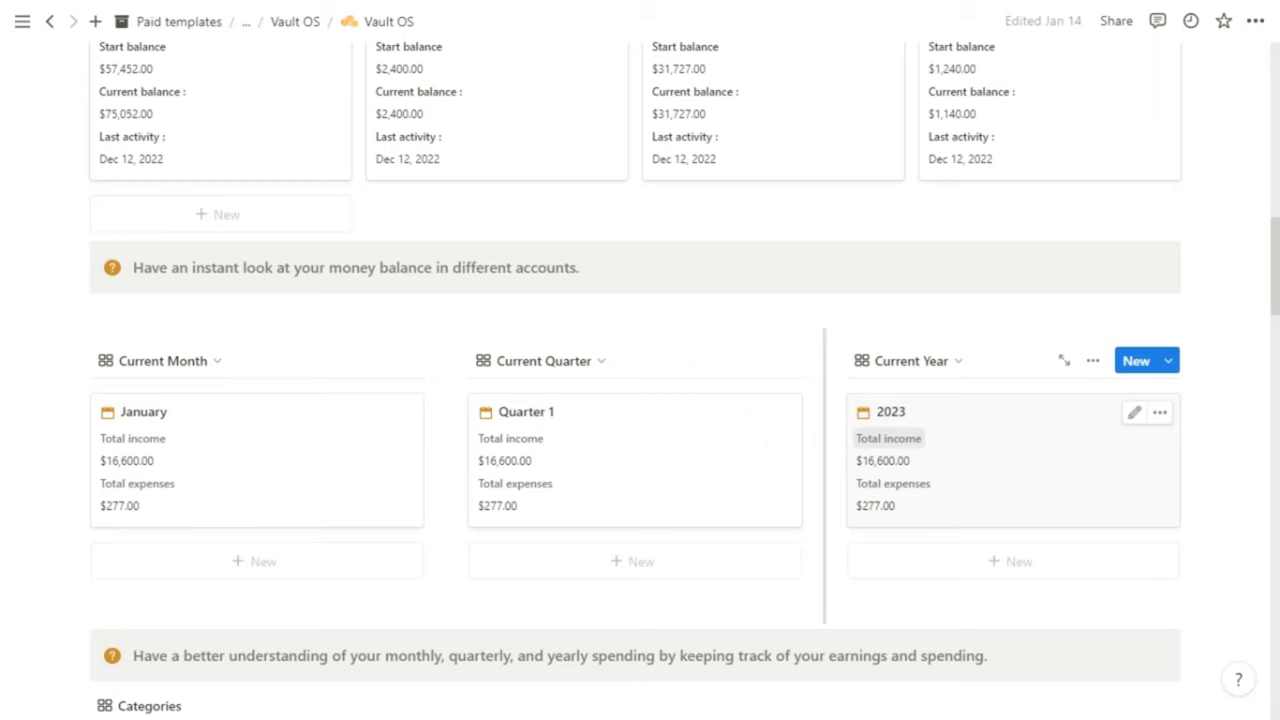
scroll(down, 3)
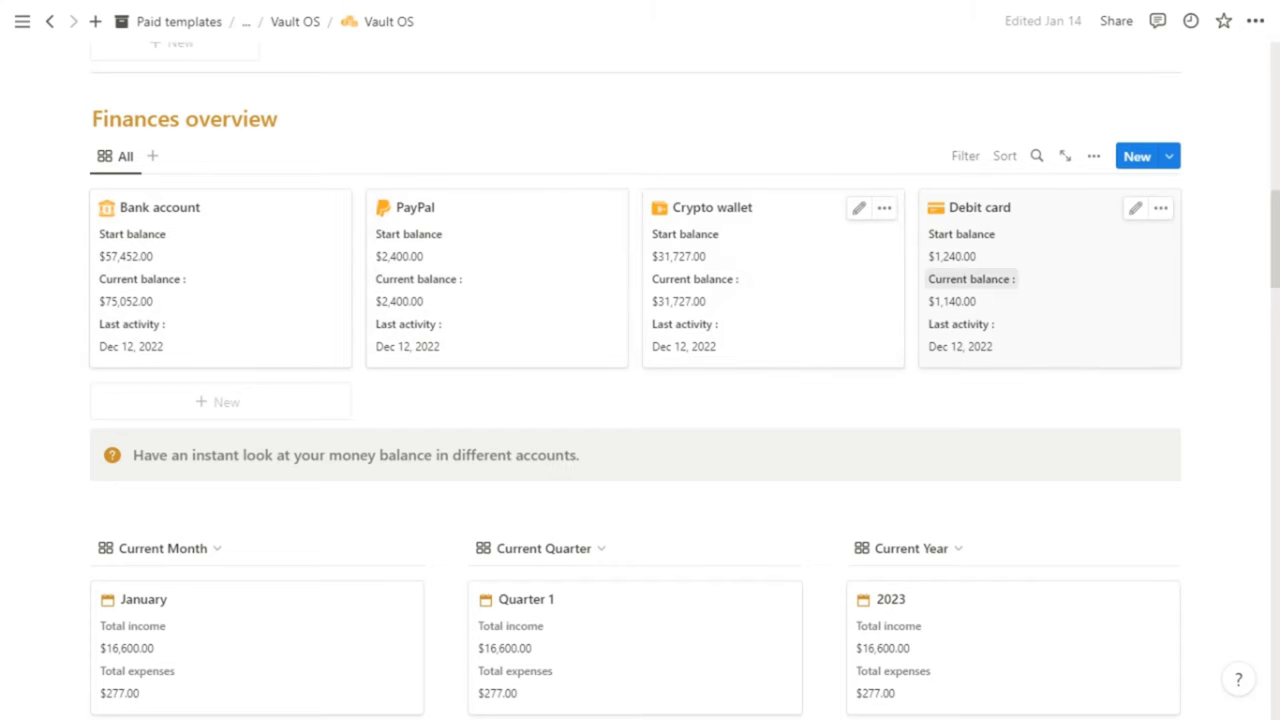
scroll(down, 3)
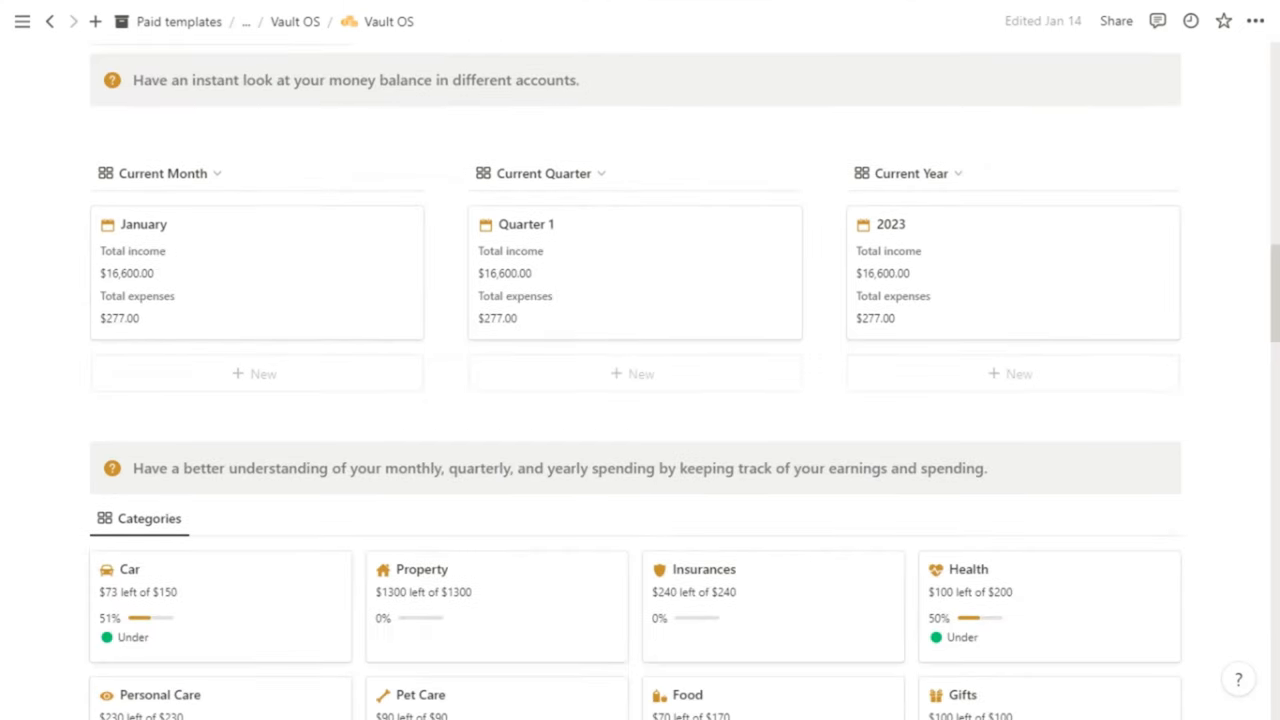
scroll(down, 3)
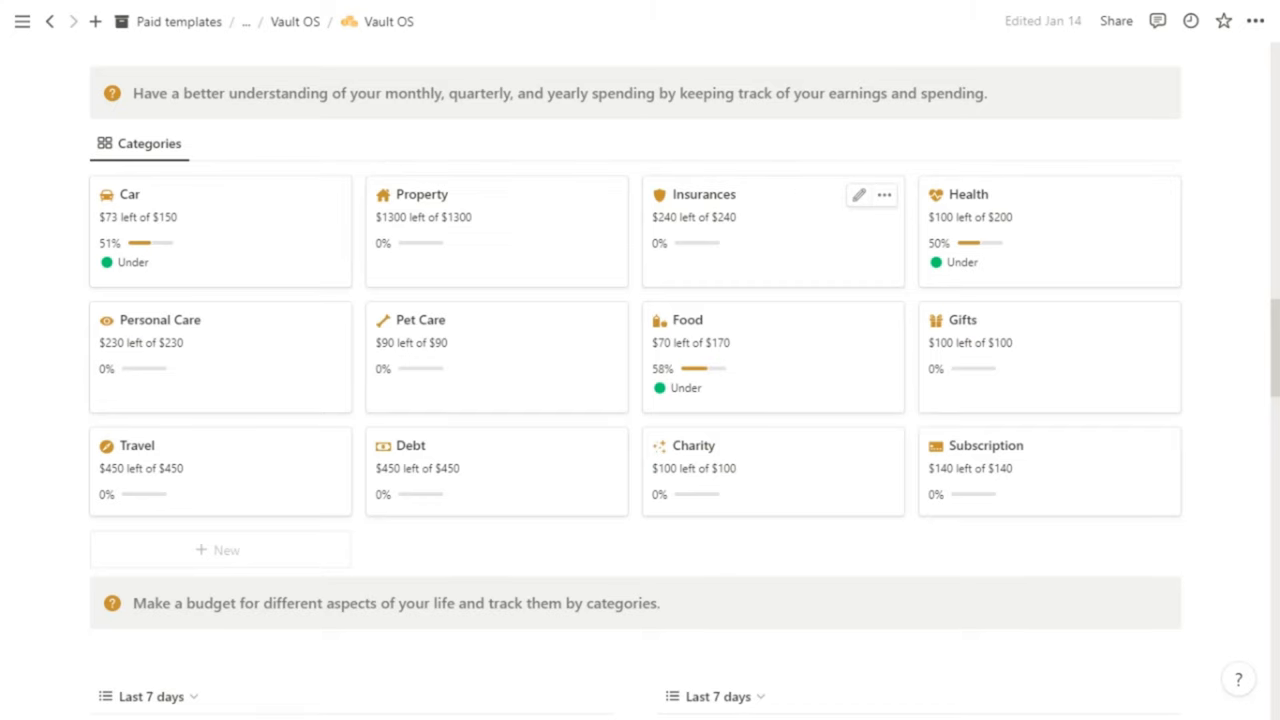
scroll(down, 3)
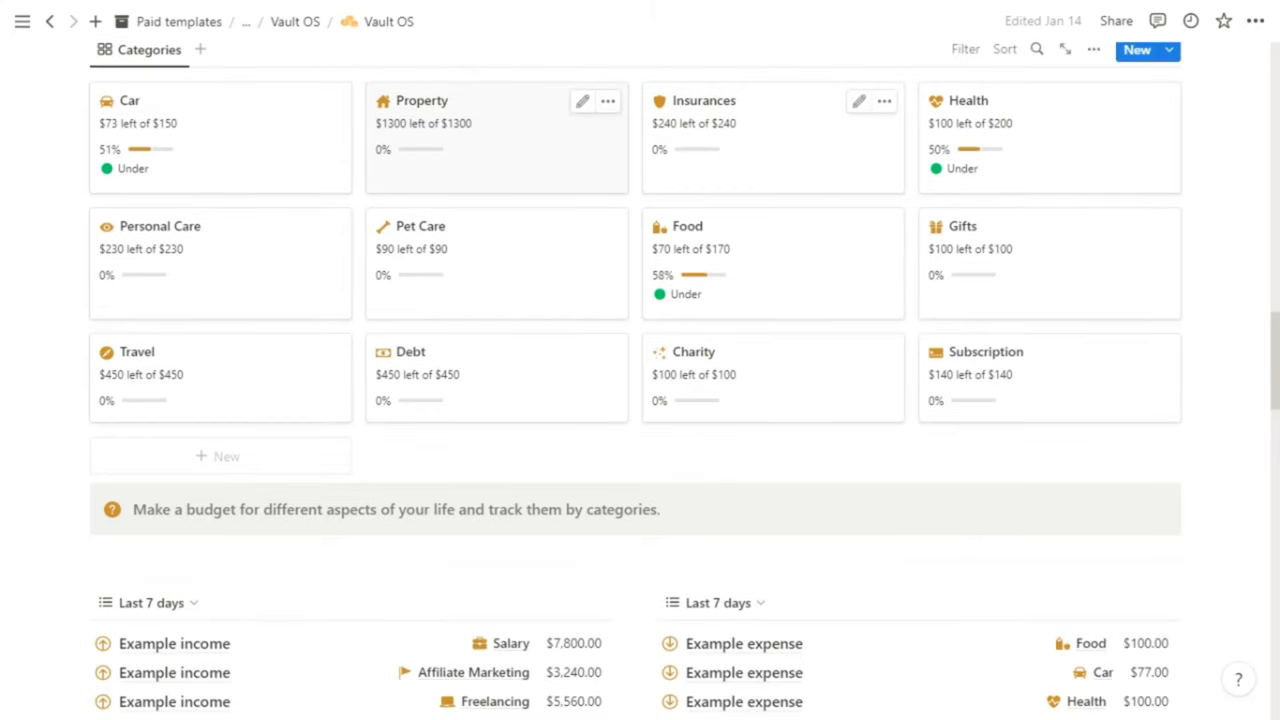
scroll(down, 3)
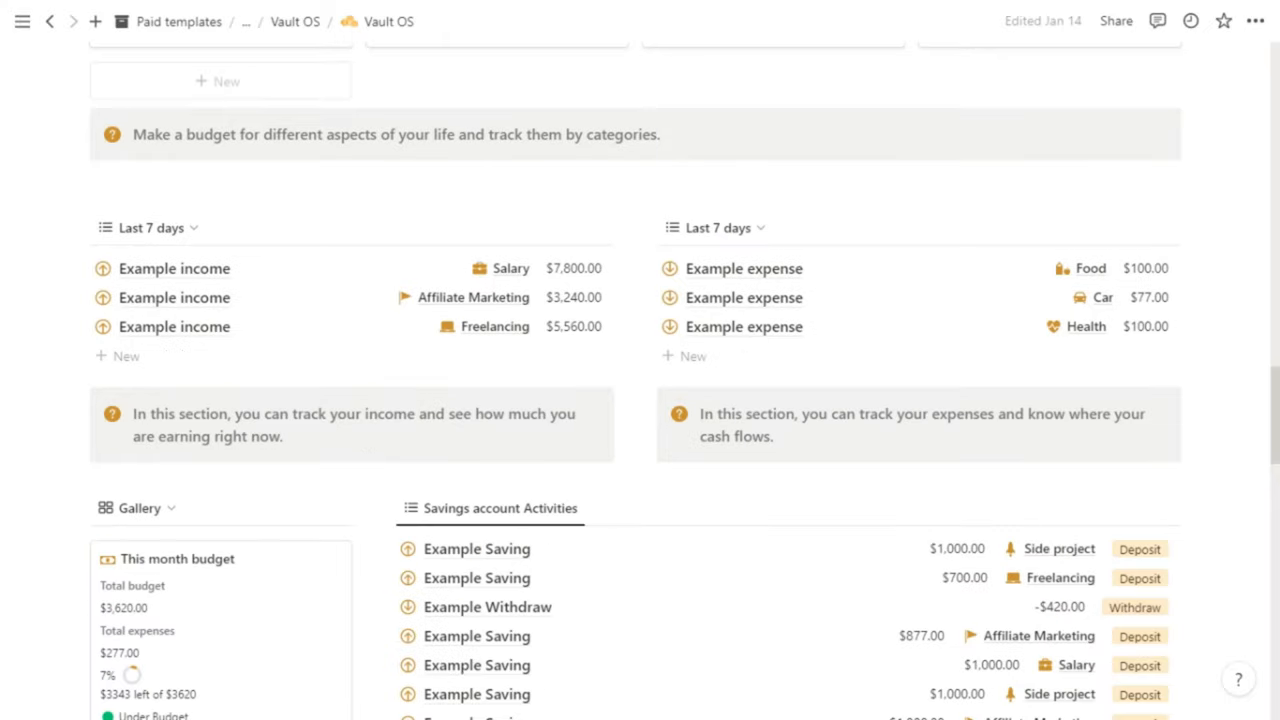
scroll(down, 3)
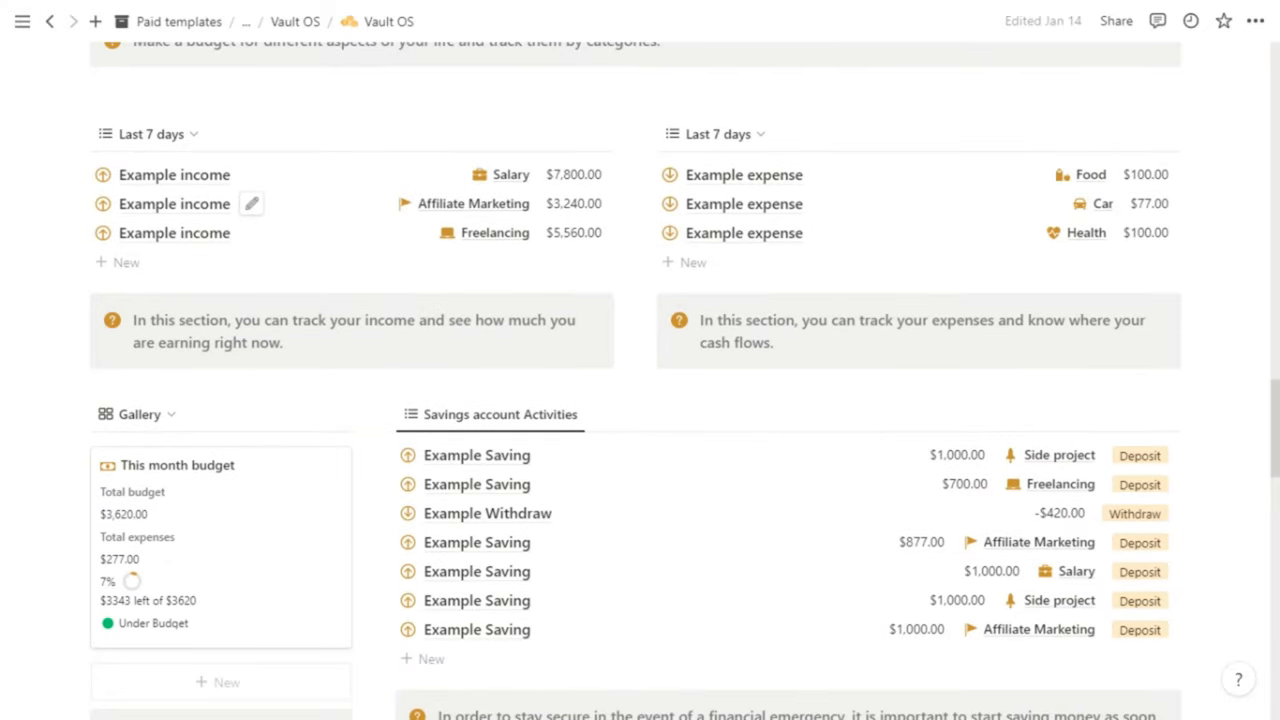
mouse_move(68, 307)
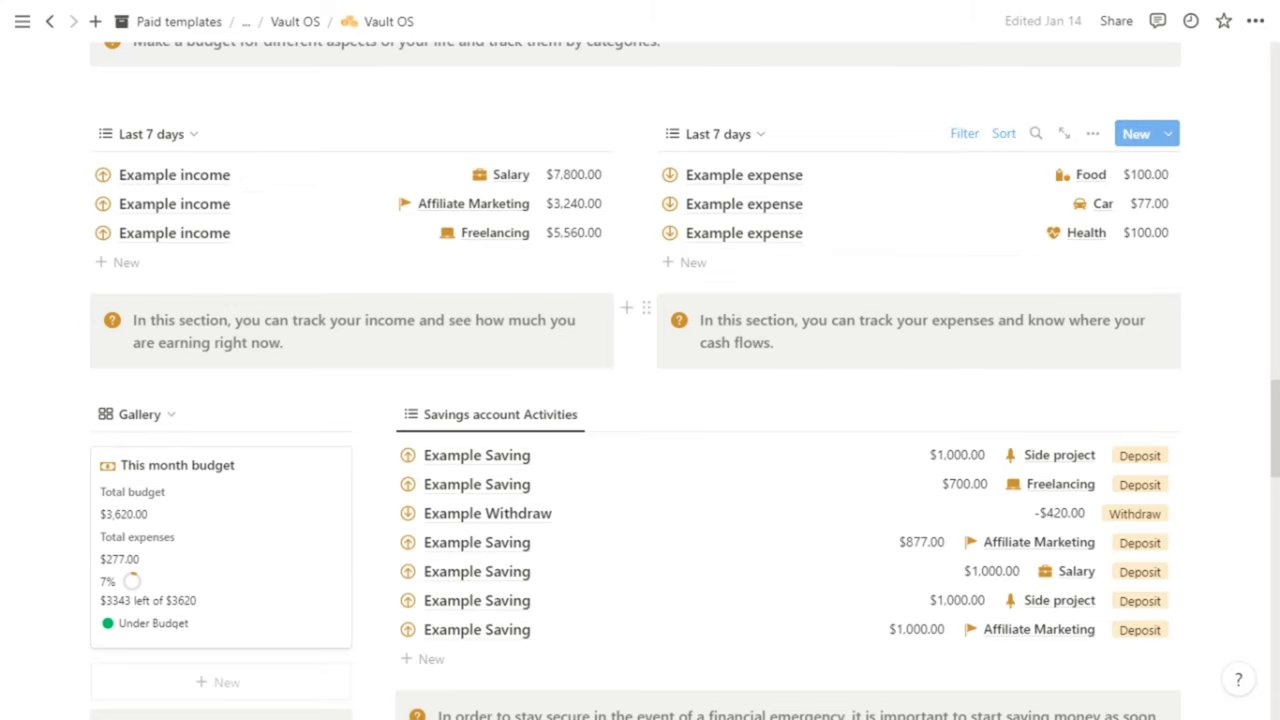
scroll(down, 3)
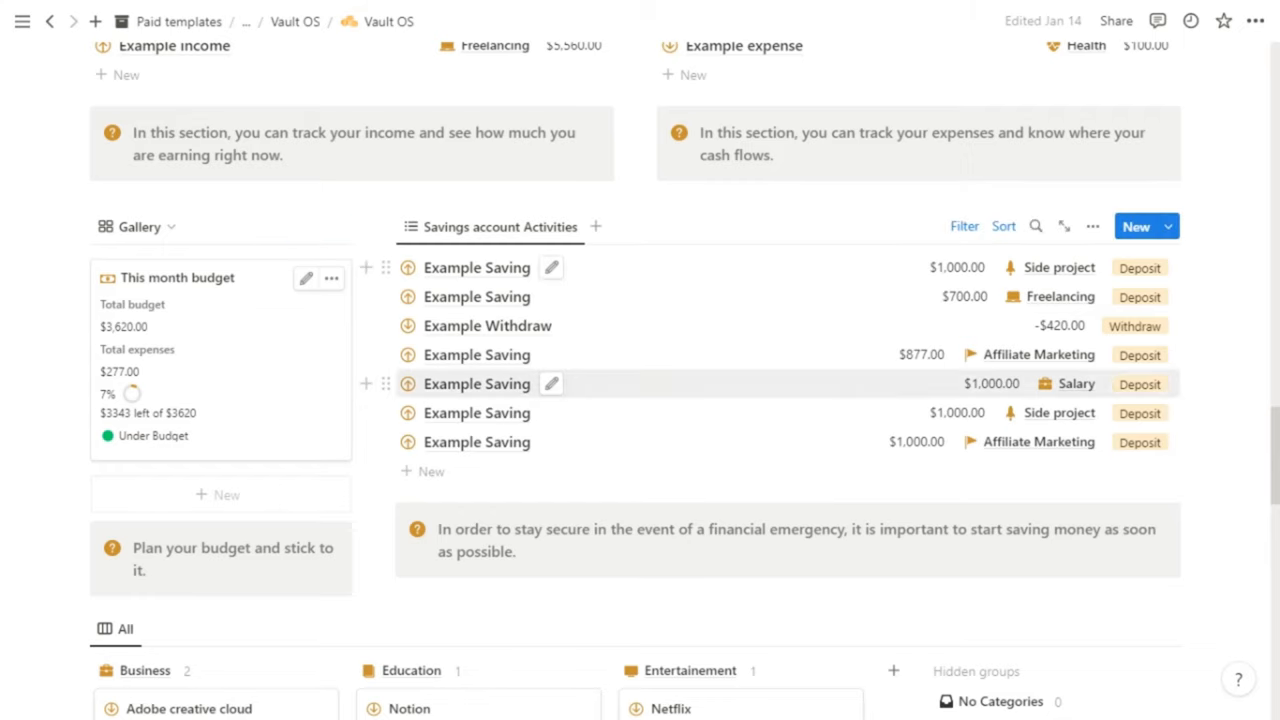
scroll(down, 3)
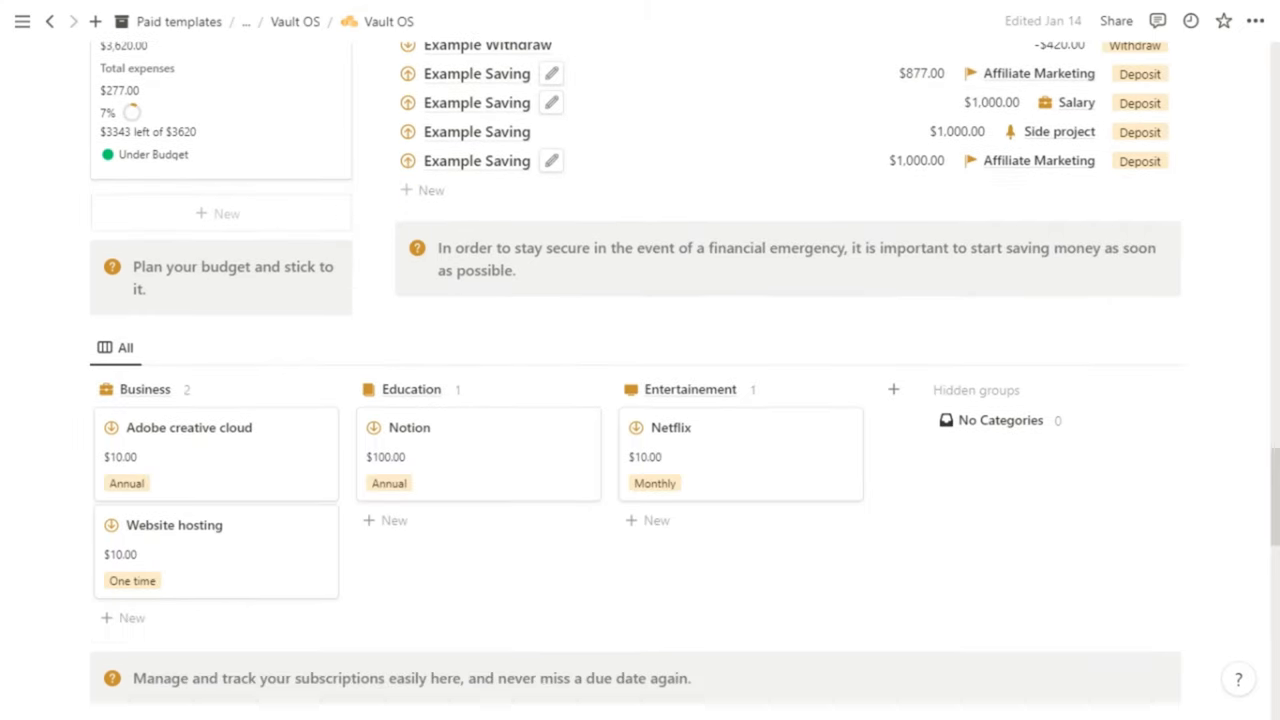
scroll(down, 3)
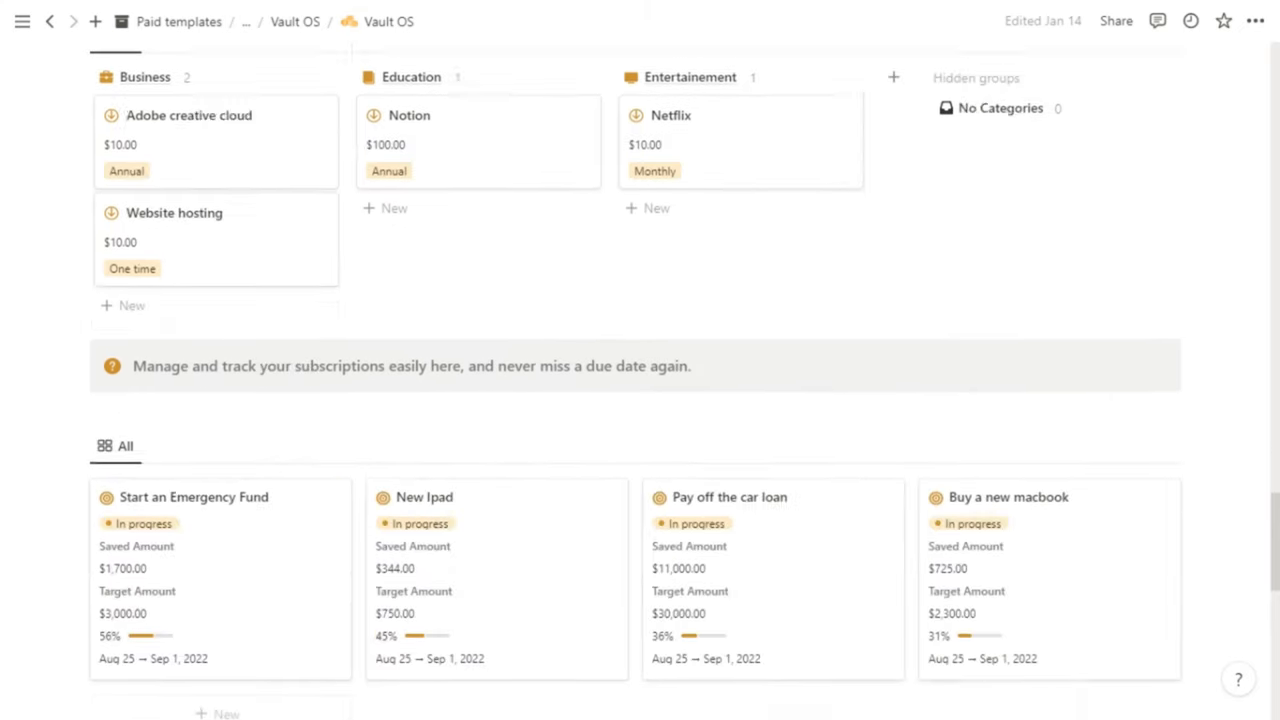
scroll(down, 3)
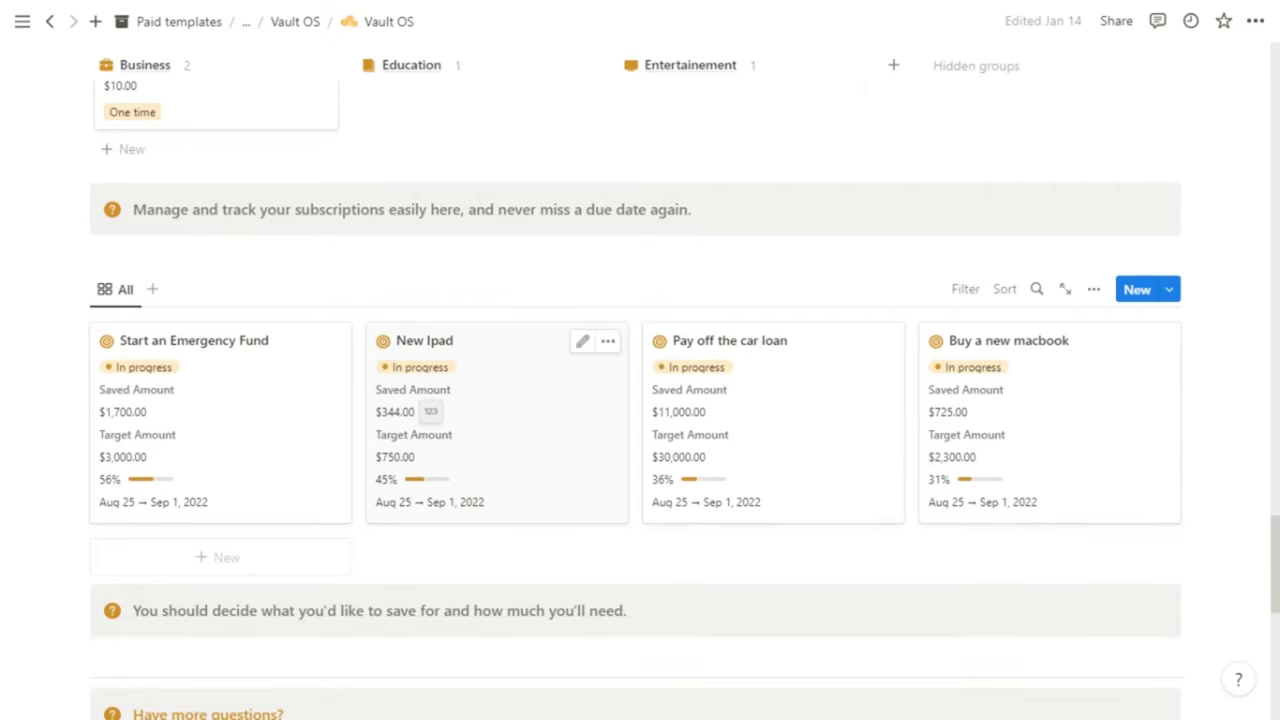
mouse_move(420, 479)
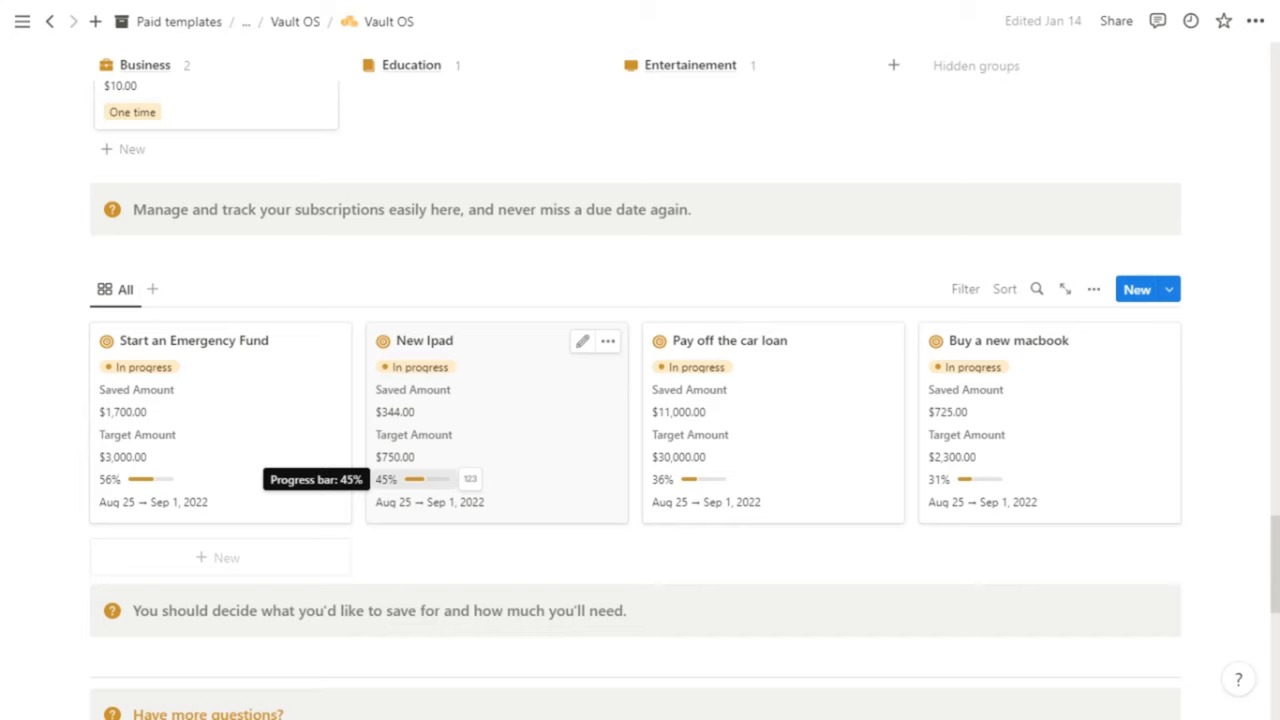
scroll(down, 3)
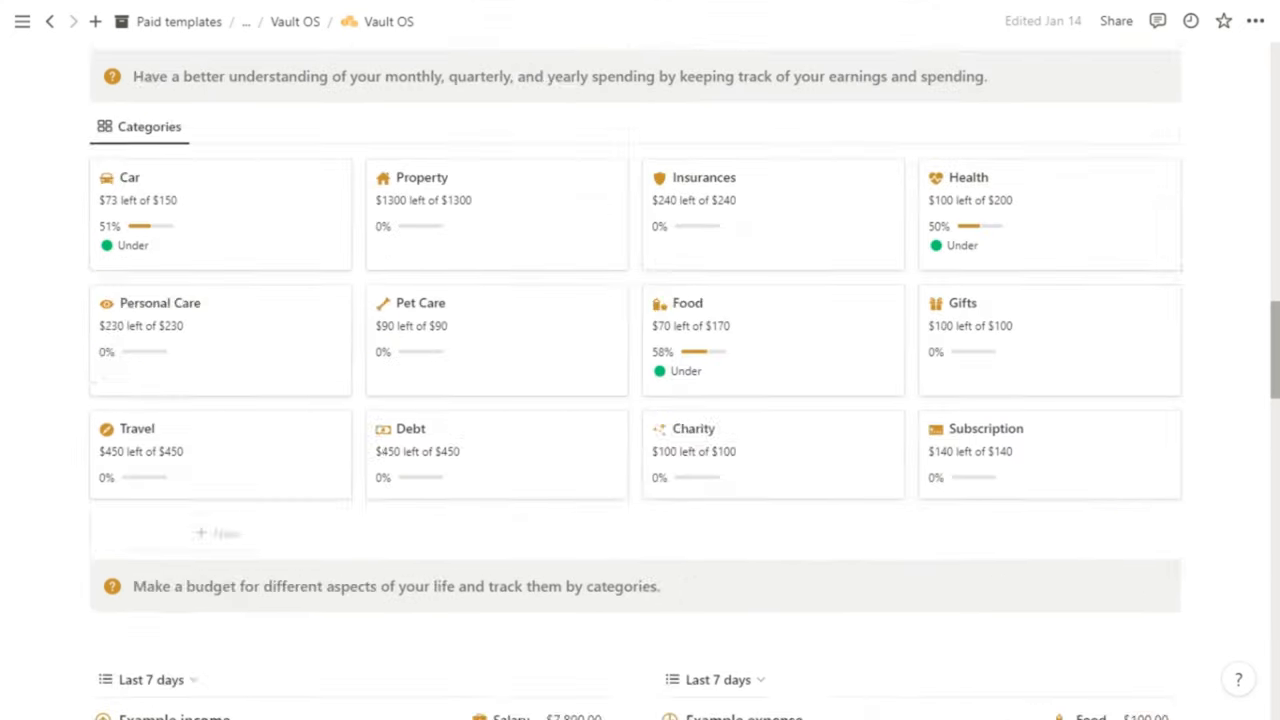
scroll(down, 3)
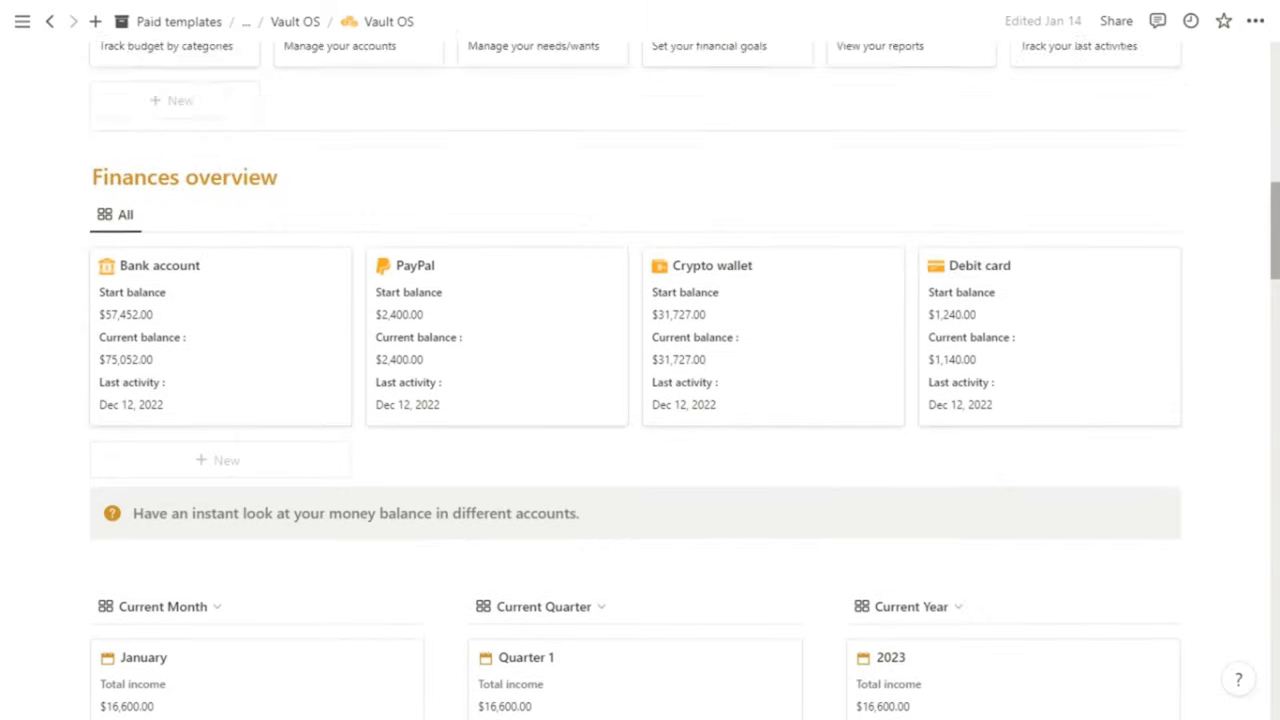
scroll(up, 3)
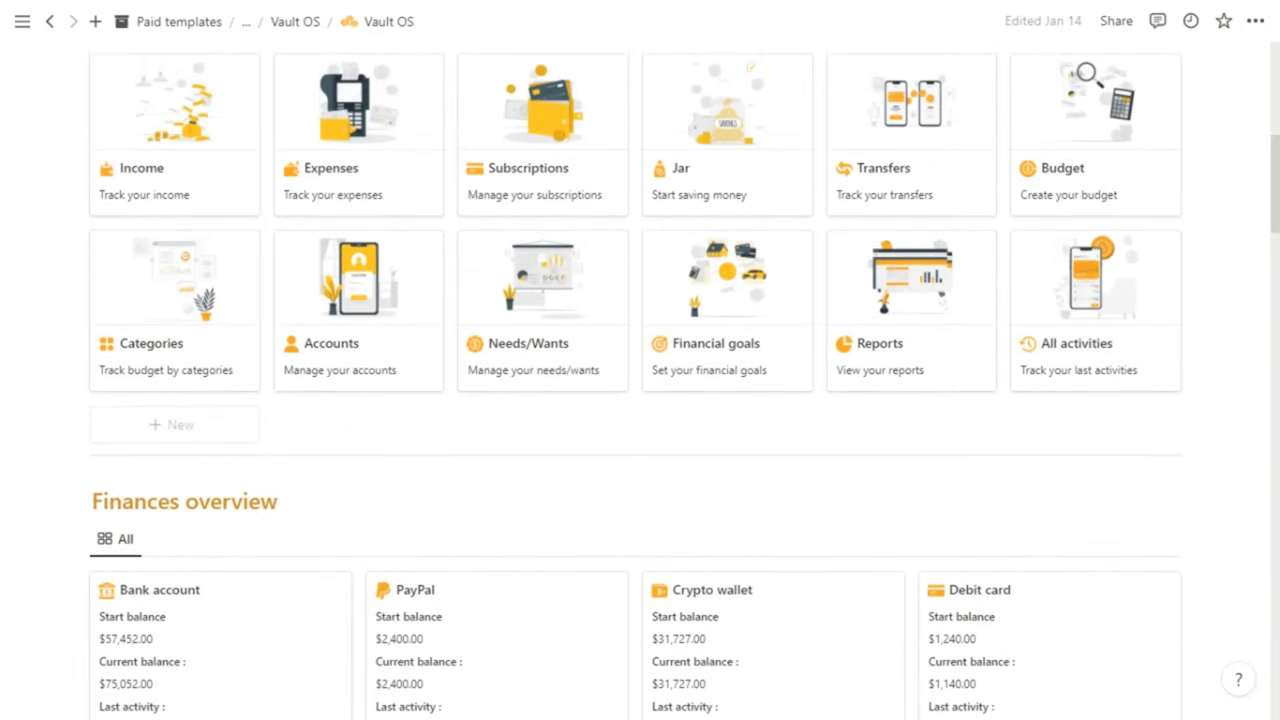
click(142, 168)
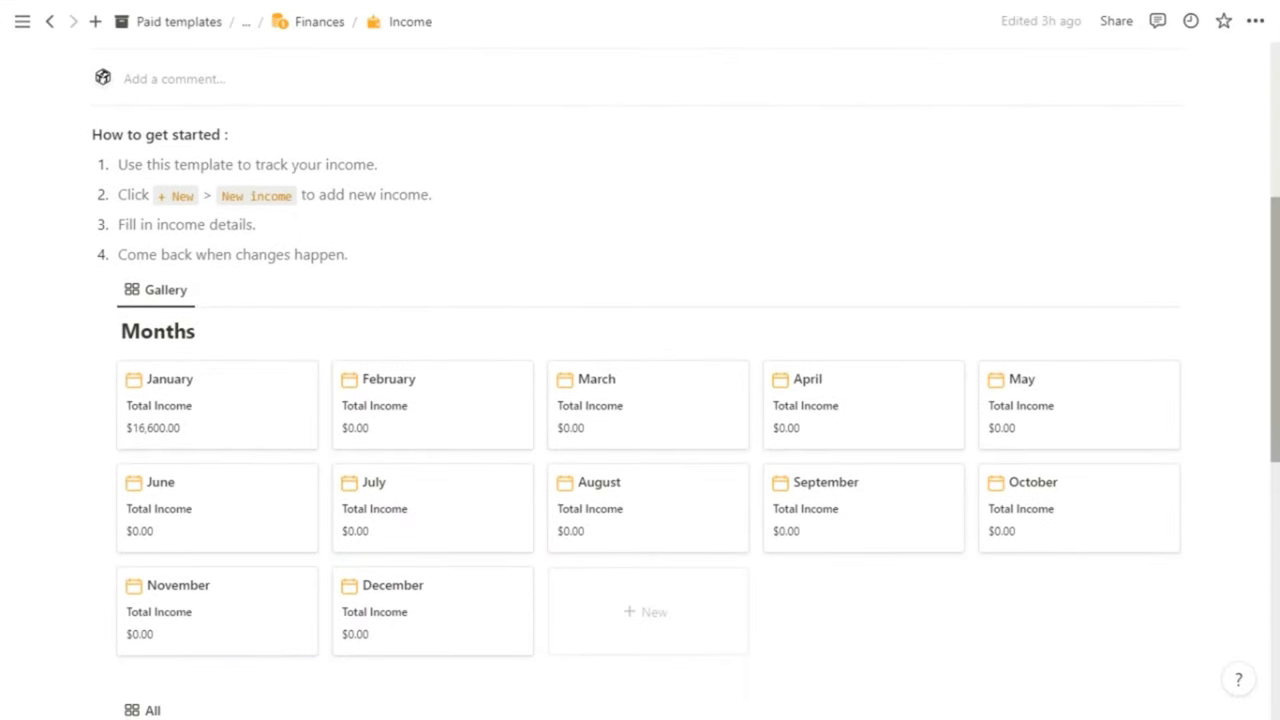
scroll(down, 3)
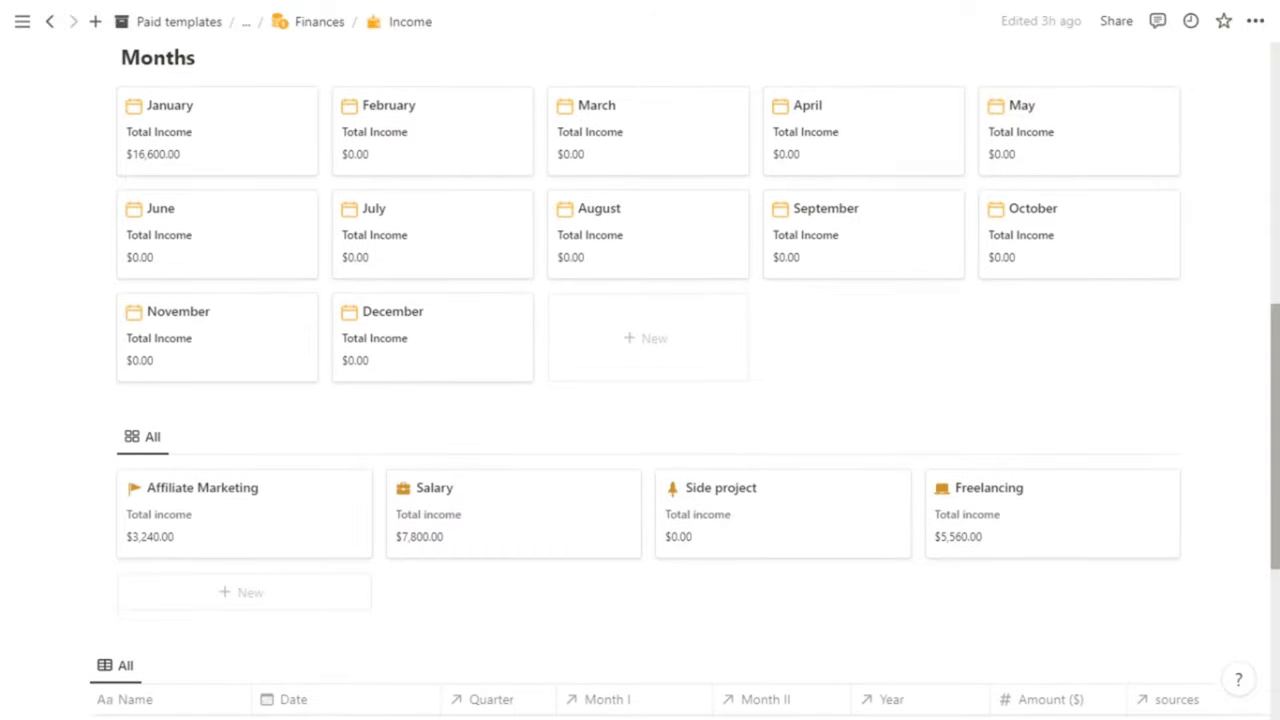
scroll(down, 3)
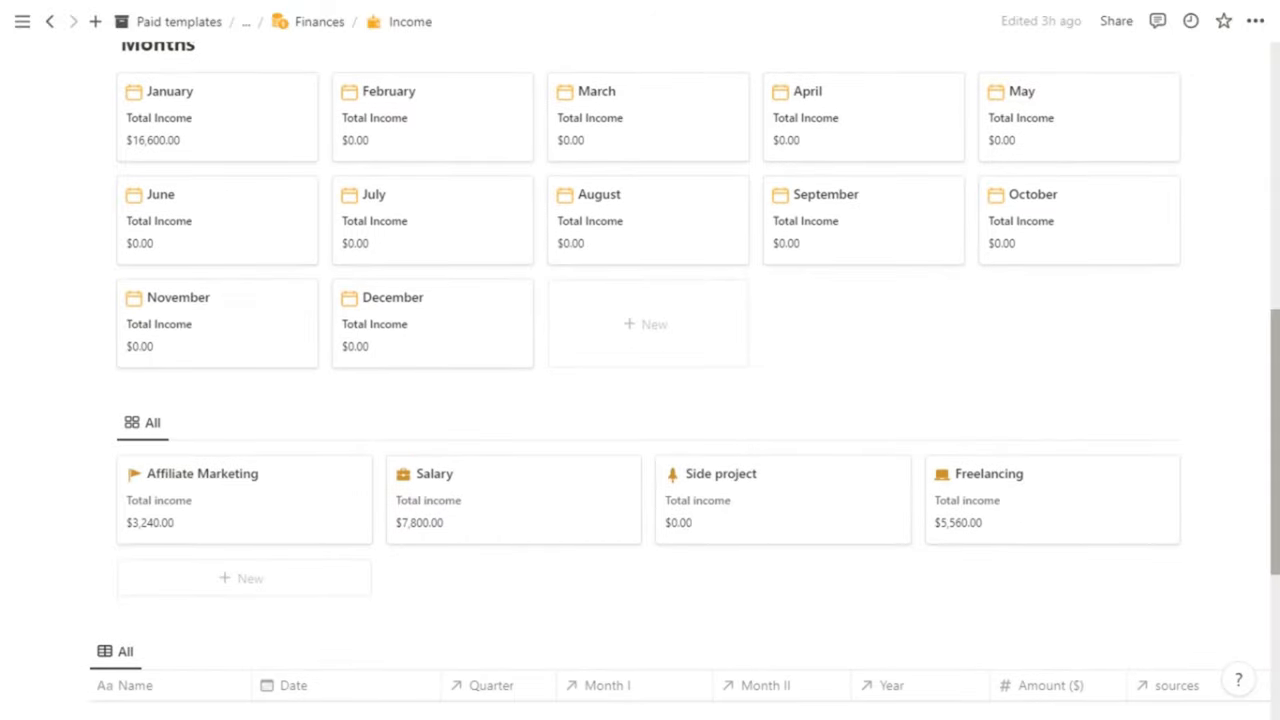
scroll(down, 3)
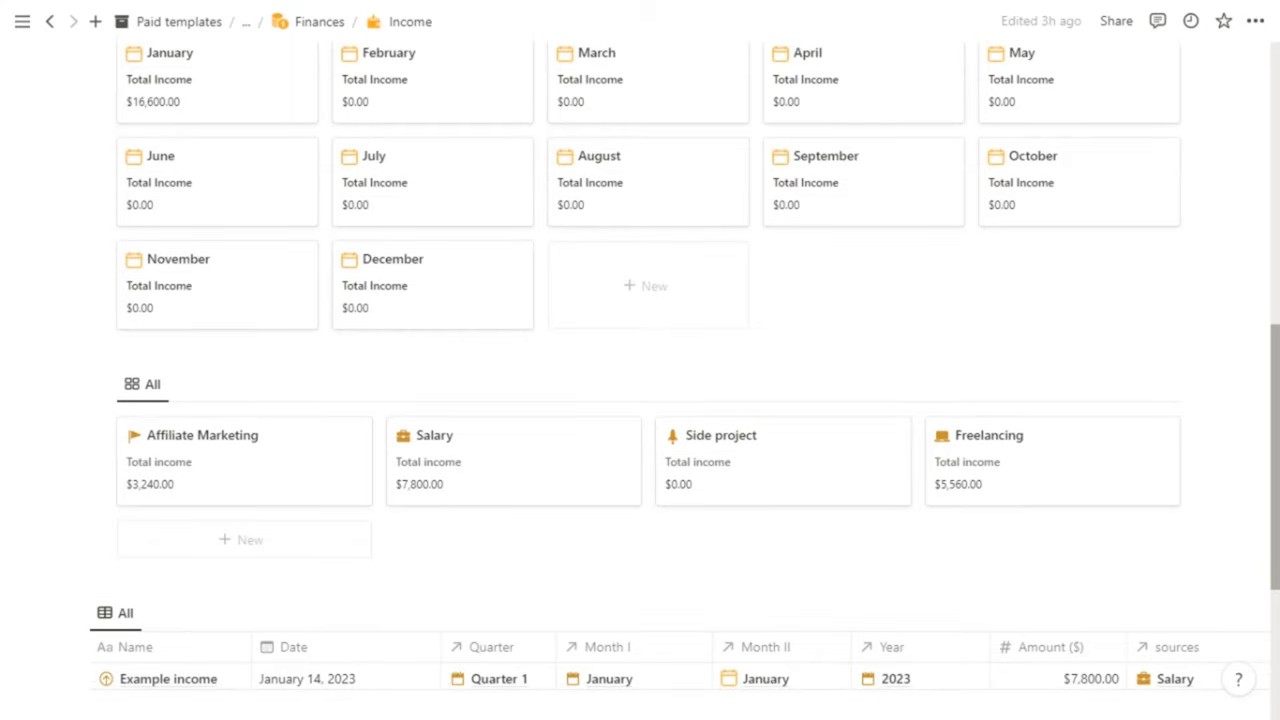
scroll(down, 3)
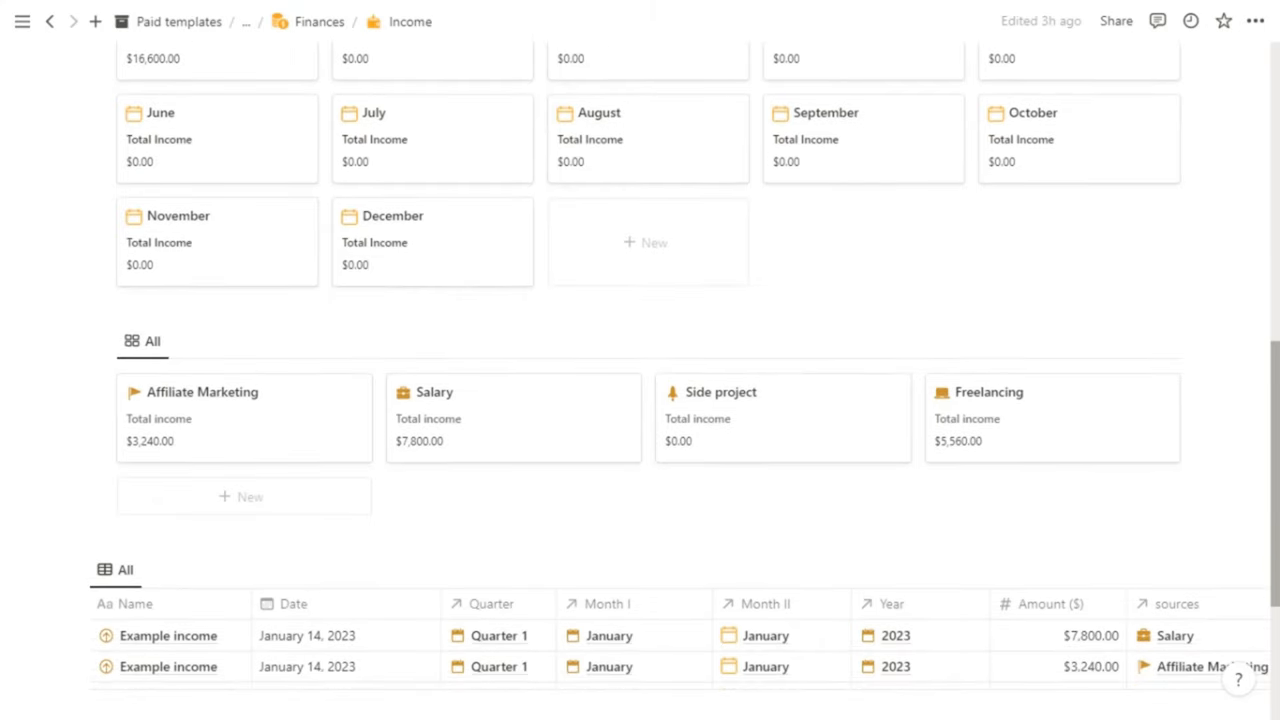
scroll(down, 3)
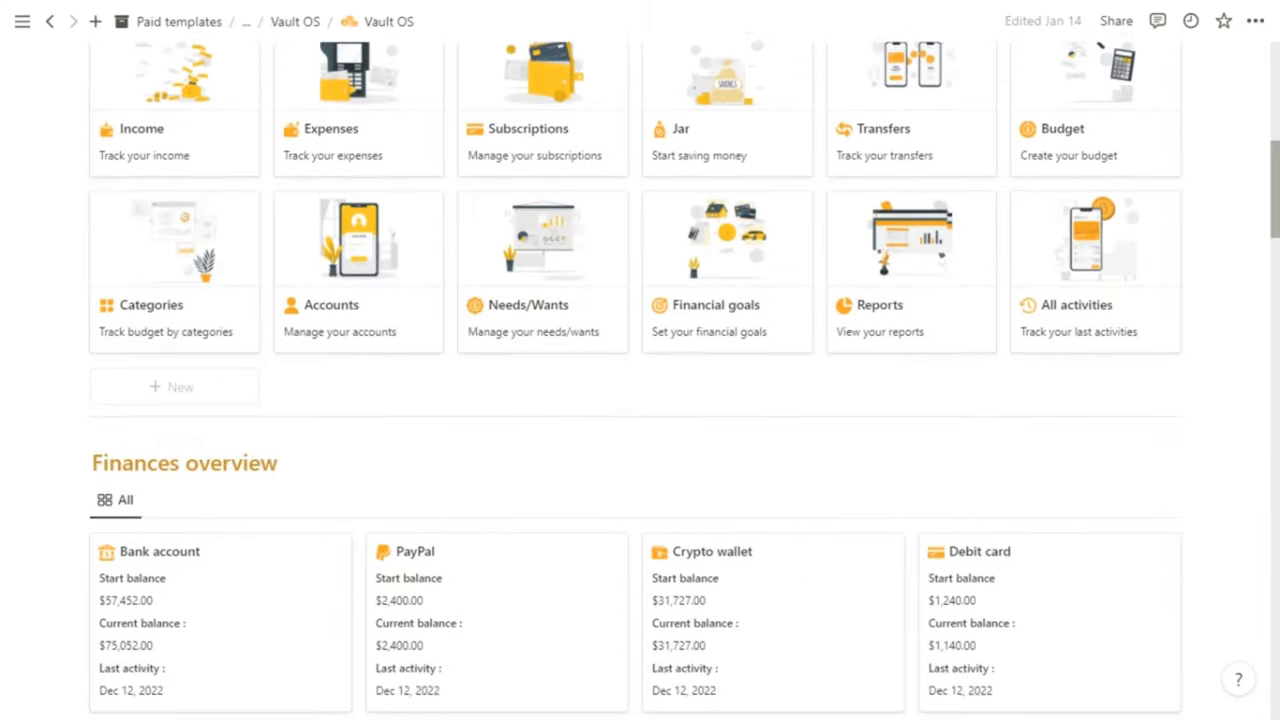
scroll(down, 3)
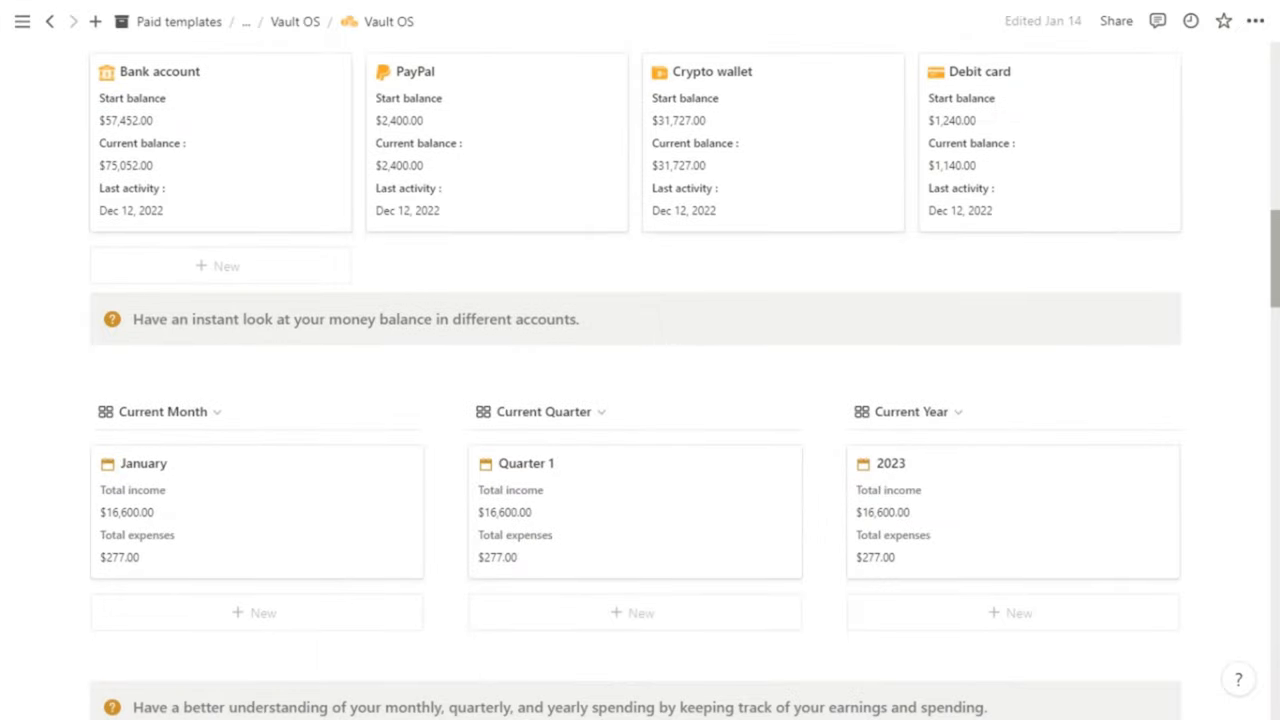
scroll(down, 3)
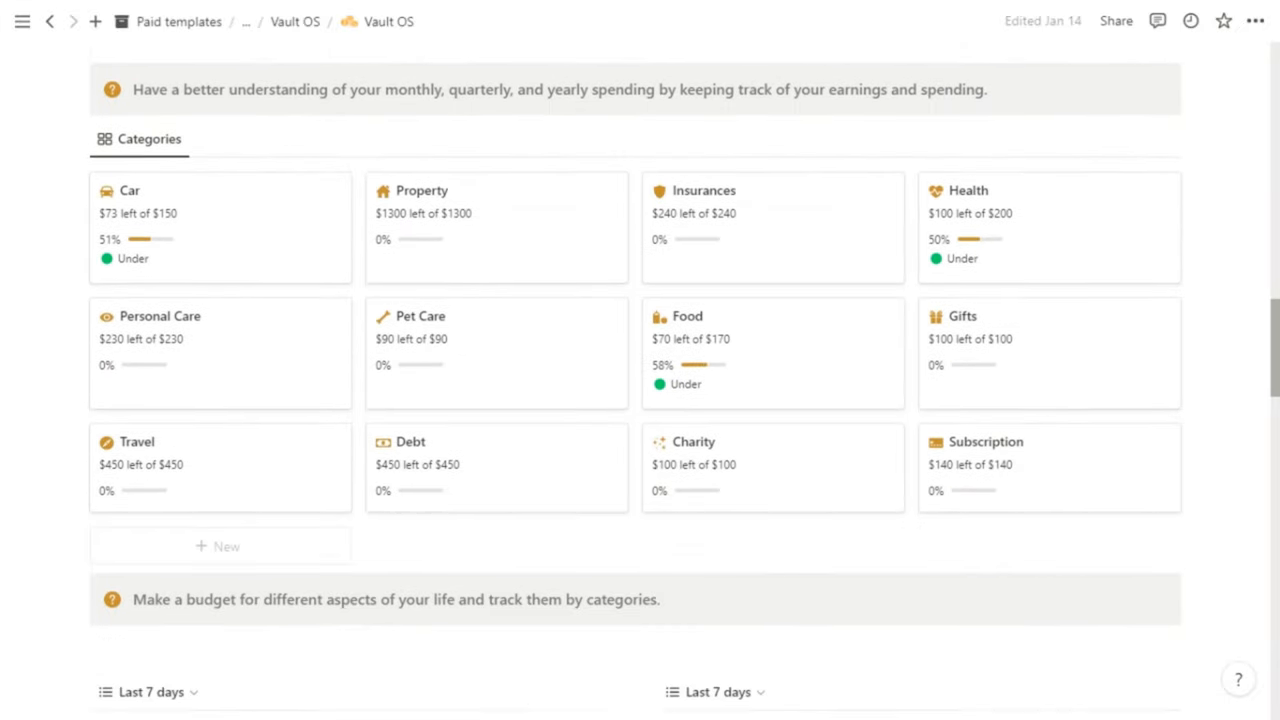
scroll(down, 3)
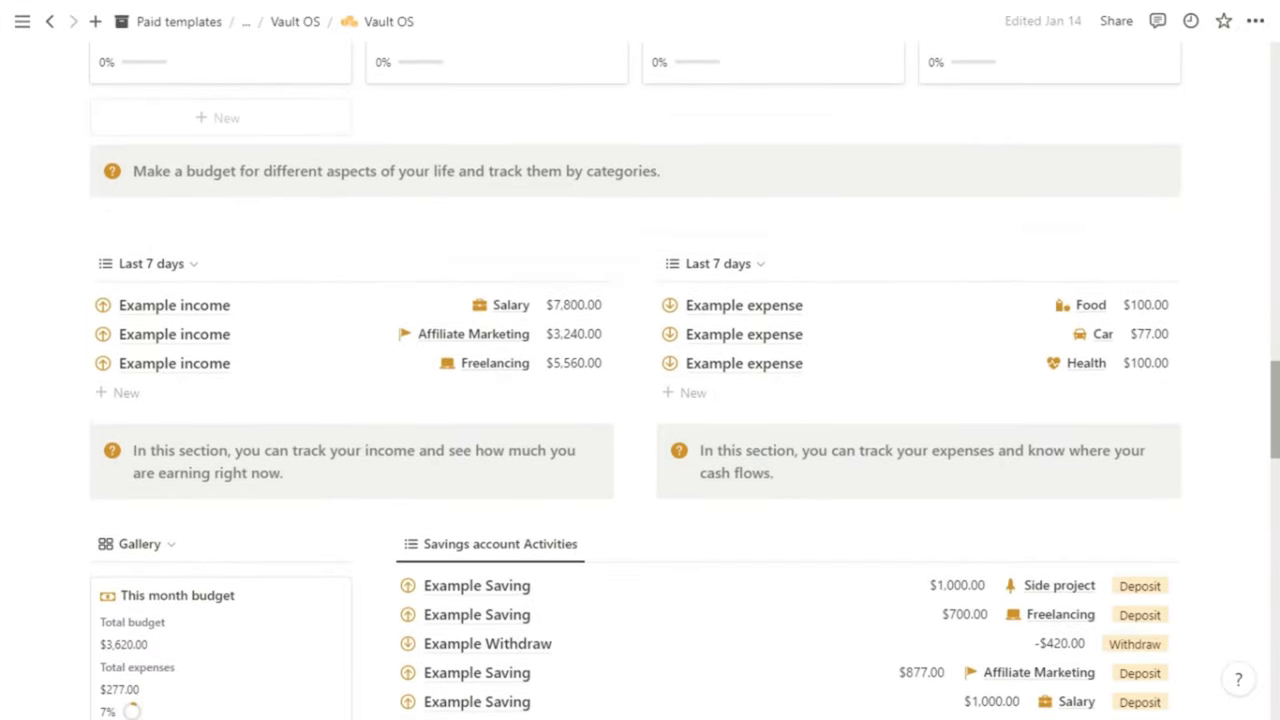
scroll(down, 3)
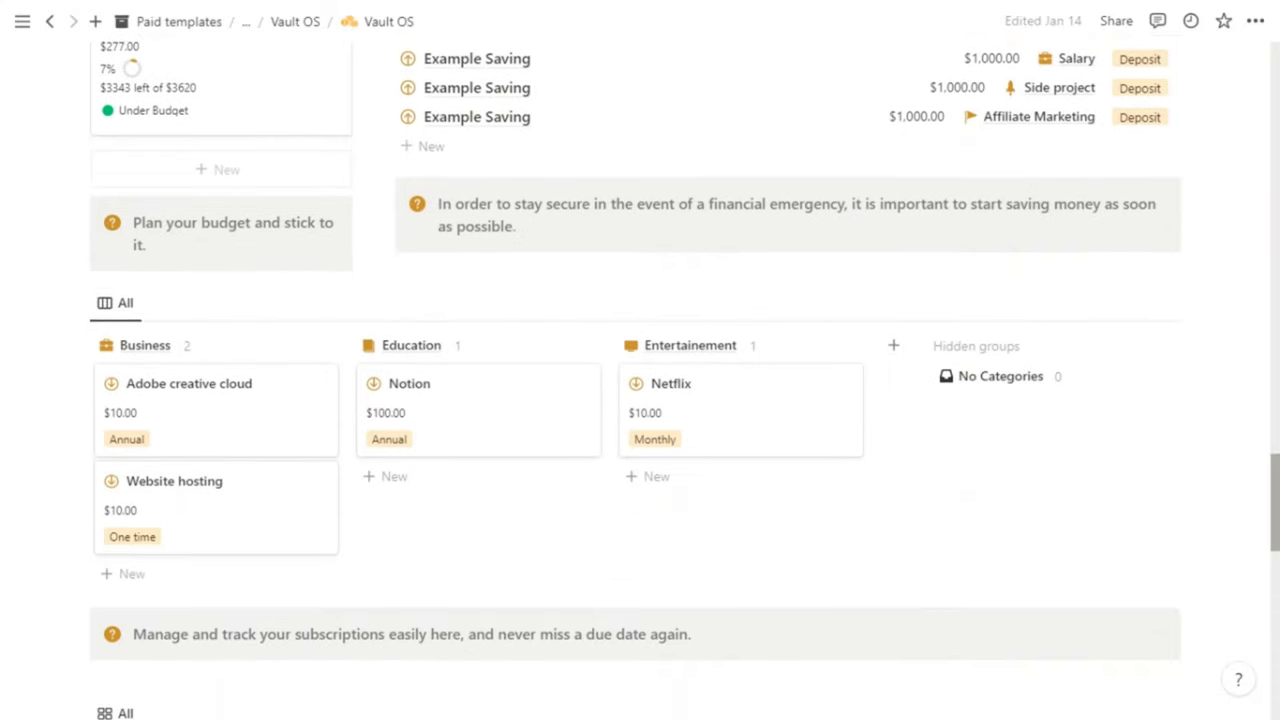
scroll(down, 3)
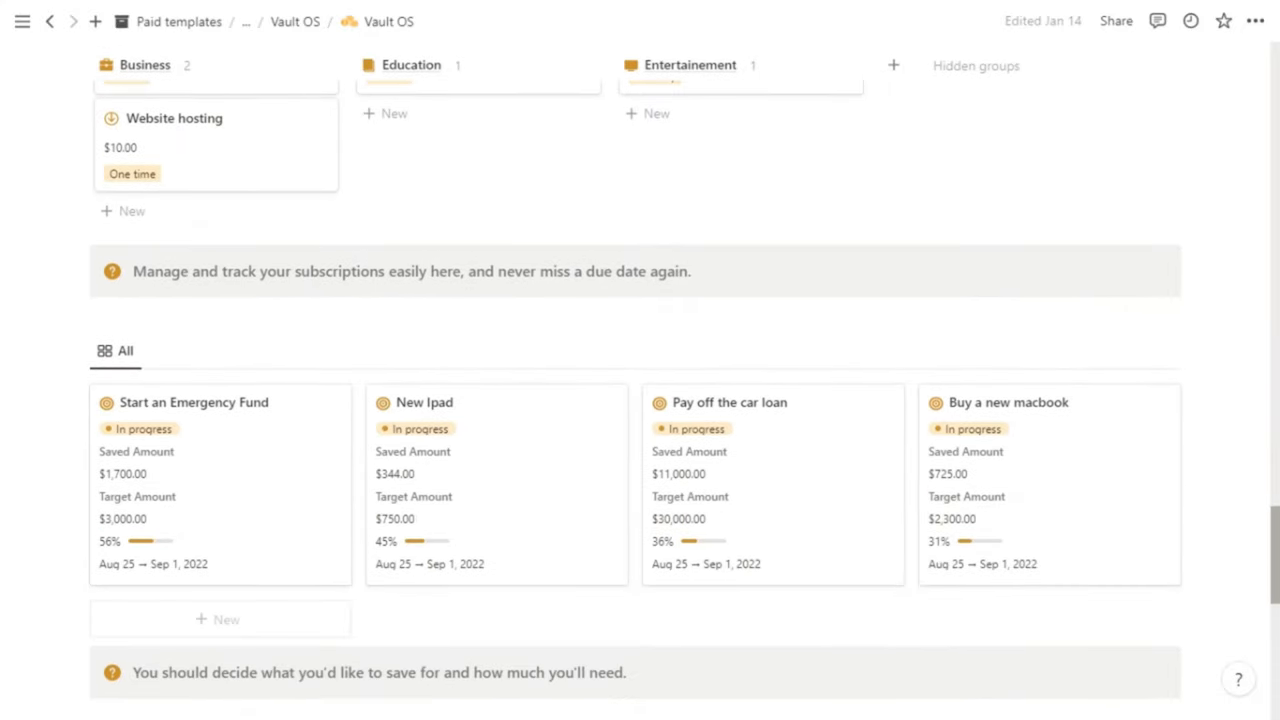